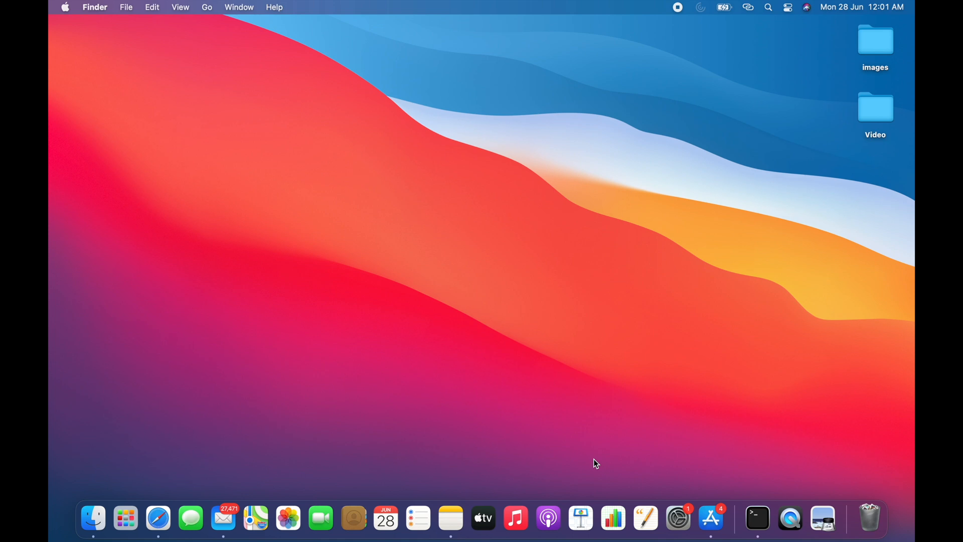
{"action": "mouse_move", "coordinate": [158, 518]}
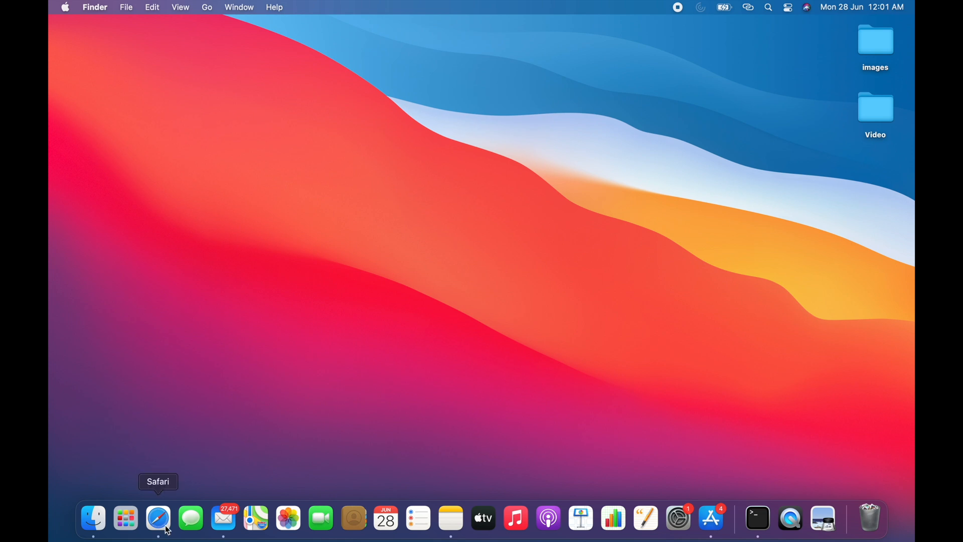
Launch Safari, search 'visual studio code' and open the Download Visual Studio Code result.
{"action": "left_click", "coordinate": [157, 517]}
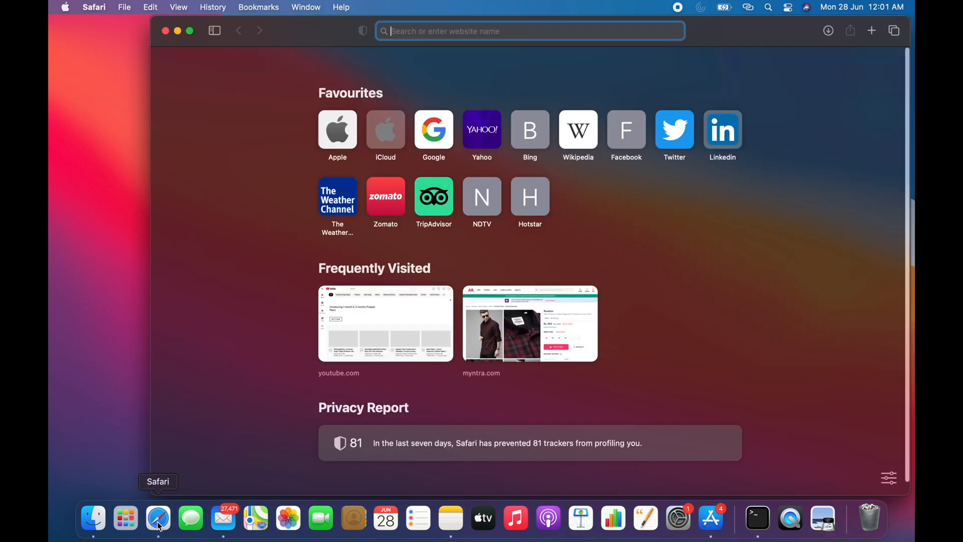
{"action": "mouse_move", "coordinate": [428, 147]}
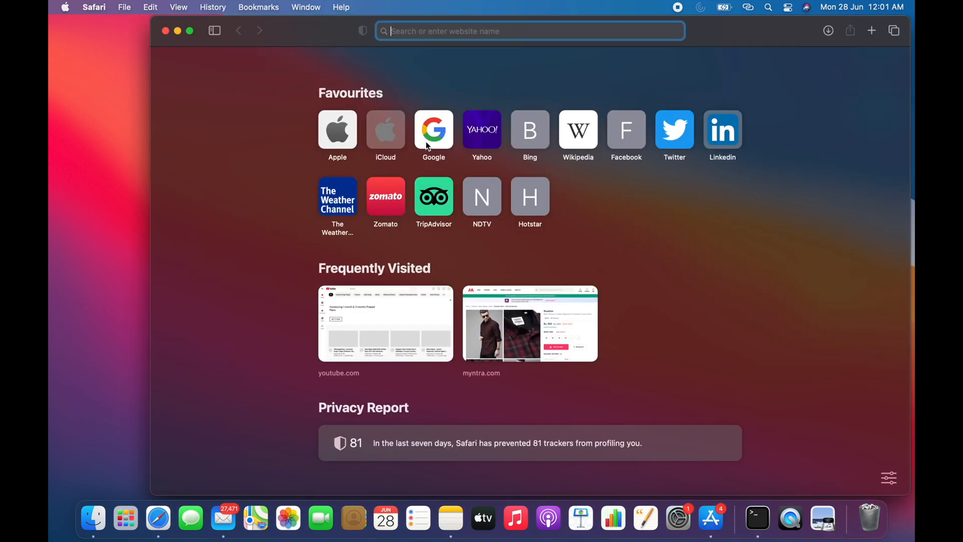
{"action": "type", "text": "visual studio code"}
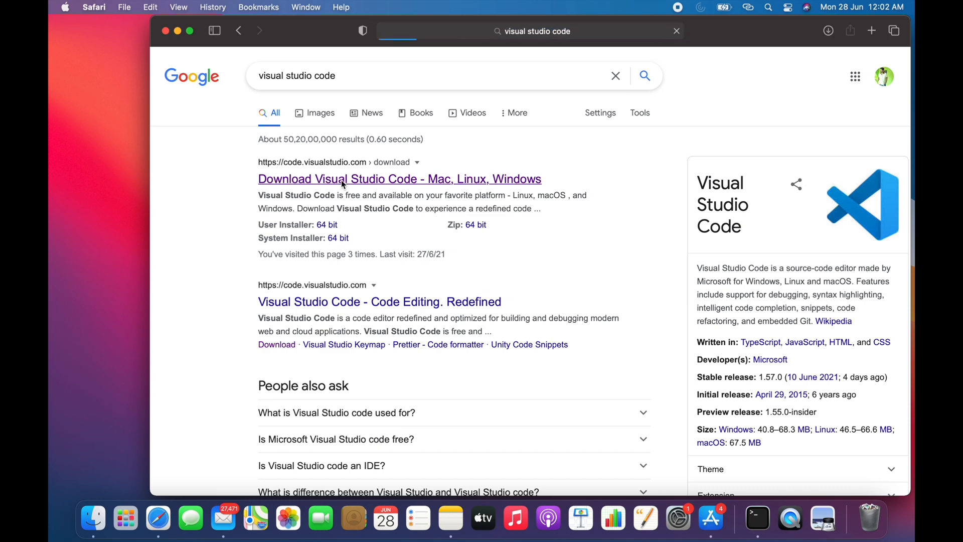
{"action": "left_click", "coordinate": [399, 179]}
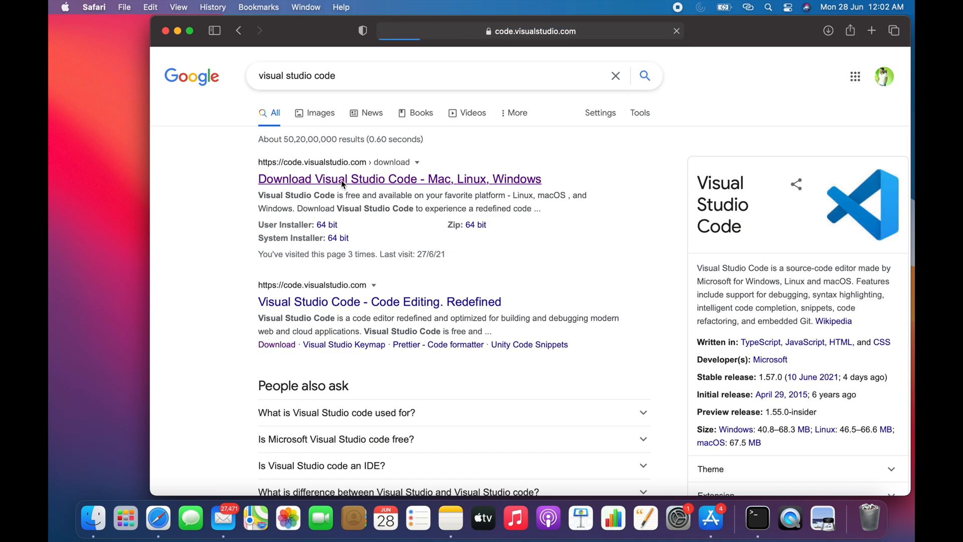
{"action": "left_click", "coordinate": [400, 178]}
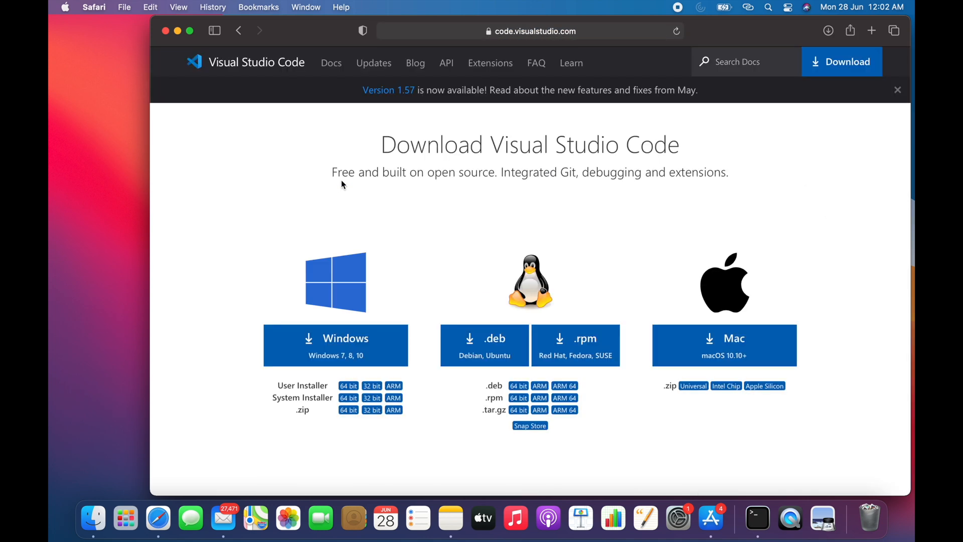
{"action": "mouse_move", "coordinate": [489, 268]}
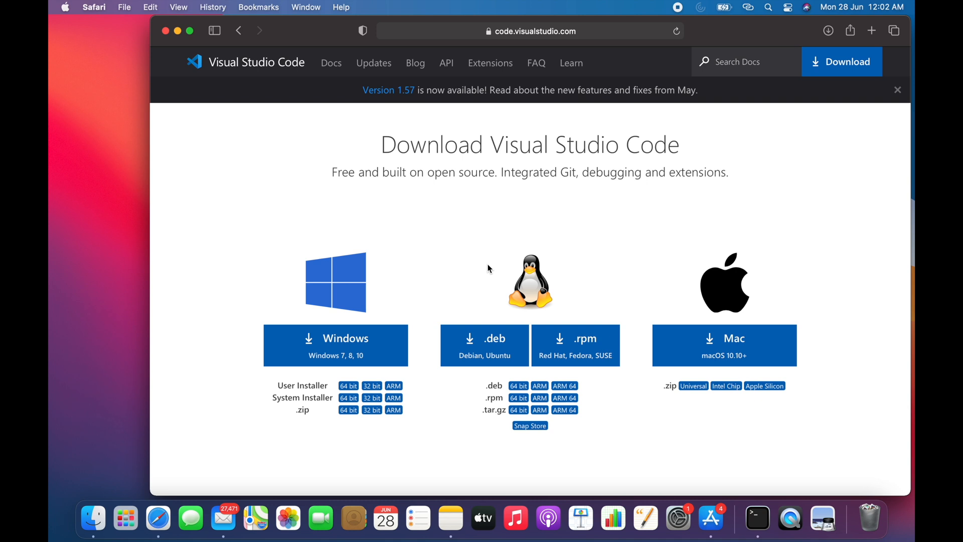
{"action": "mouse_move", "coordinate": [527, 341]}
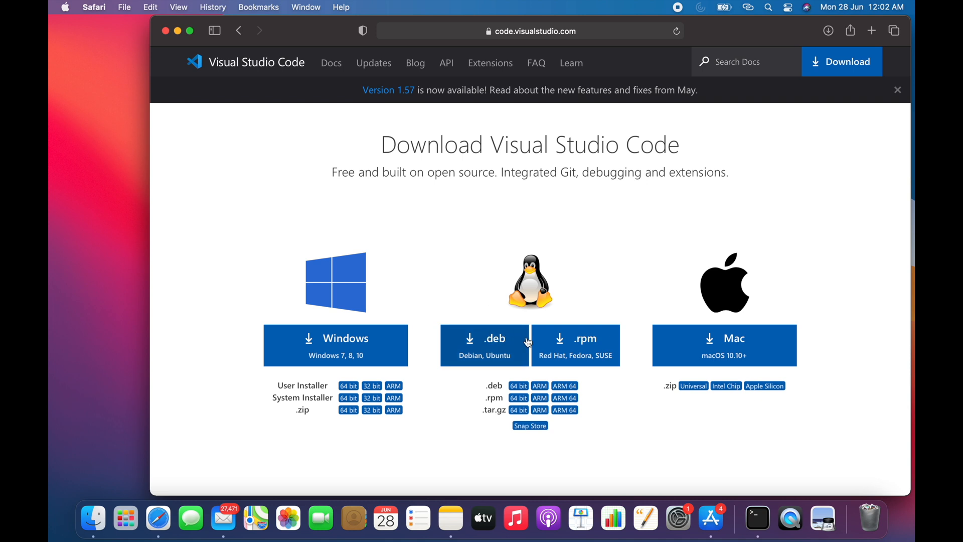
{"action": "mouse_move", "coordinate": [608, 283]}
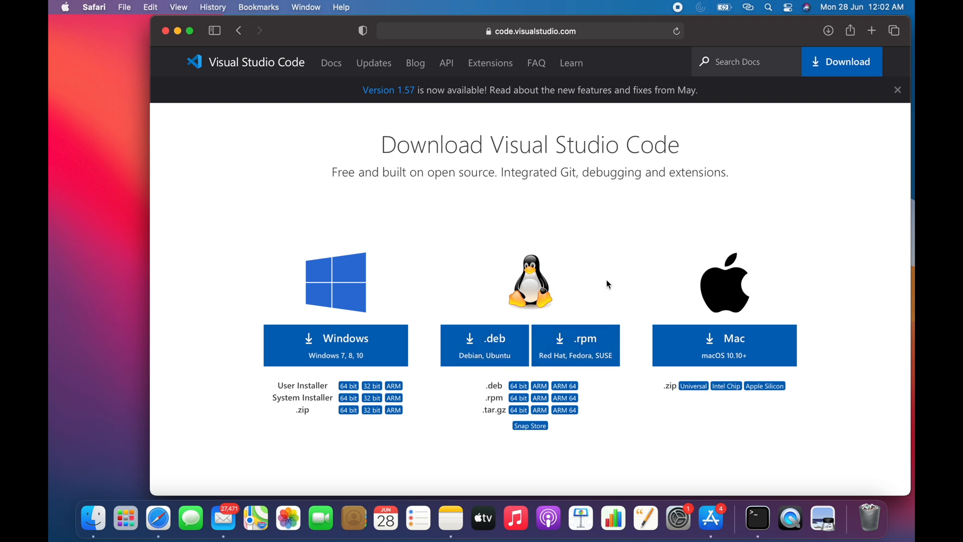
{"action": "mouse_move", "coordinate": [636, 298]}
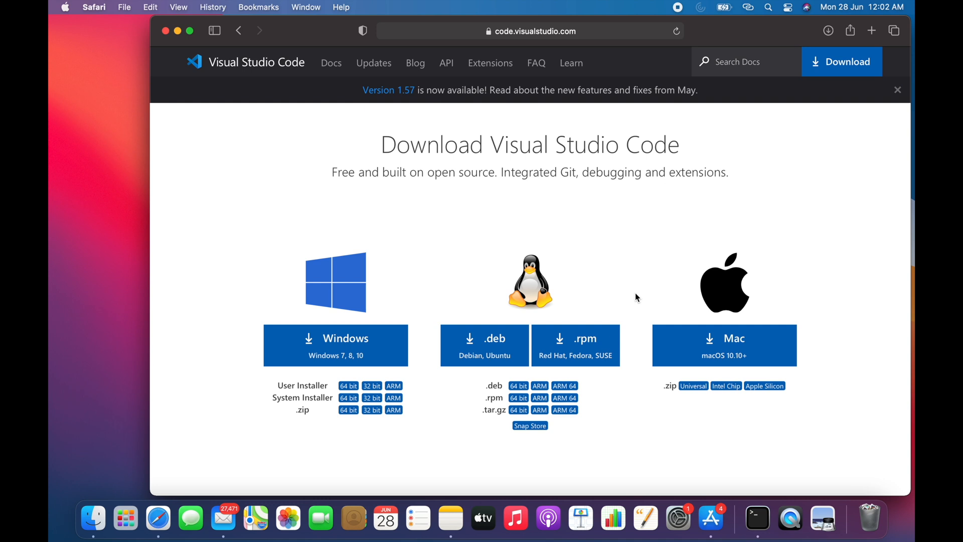
{"action": "mouse_move", "coordinate": [700, 325]}
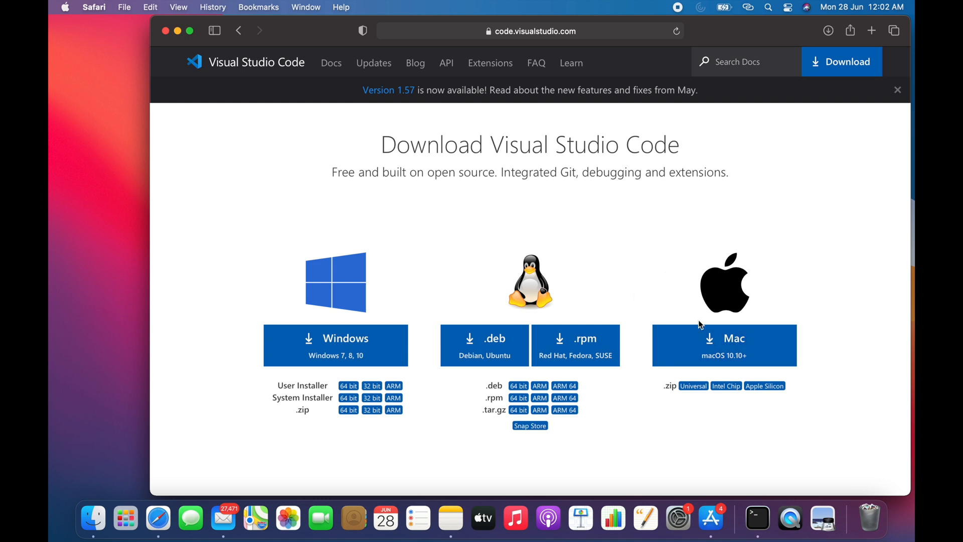
{"action": "mouse_move", "coordinate": [707, 352]}
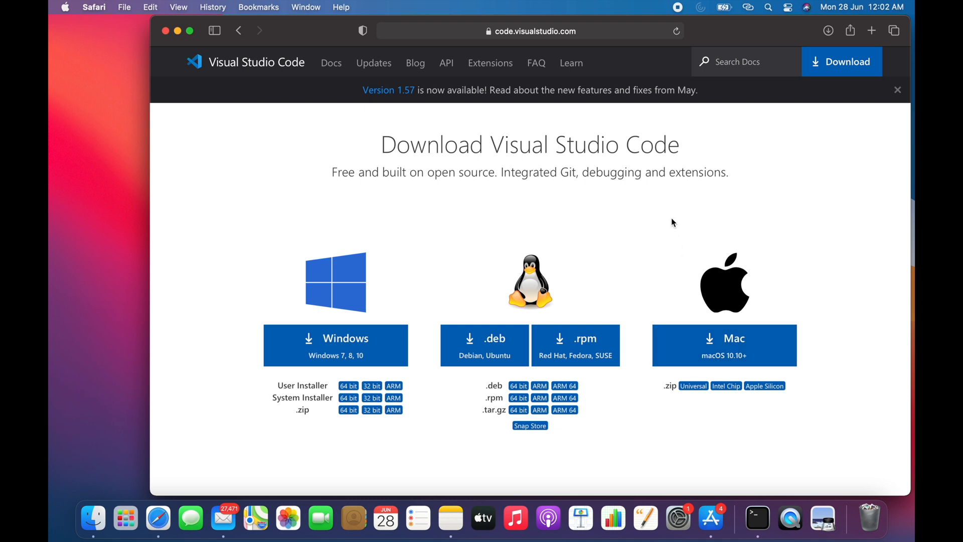
{"action": "mouse_move", "coordinate": [713, 352]}
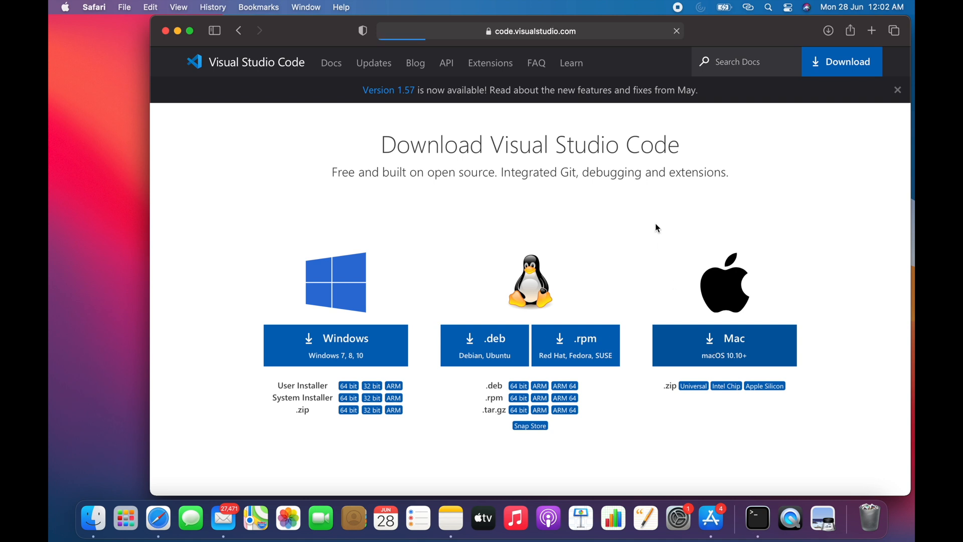
Start the VS Code for Mac download and check its progress in the Downloads list.
{"action": "left_click", "coordinate": [723, 345]}
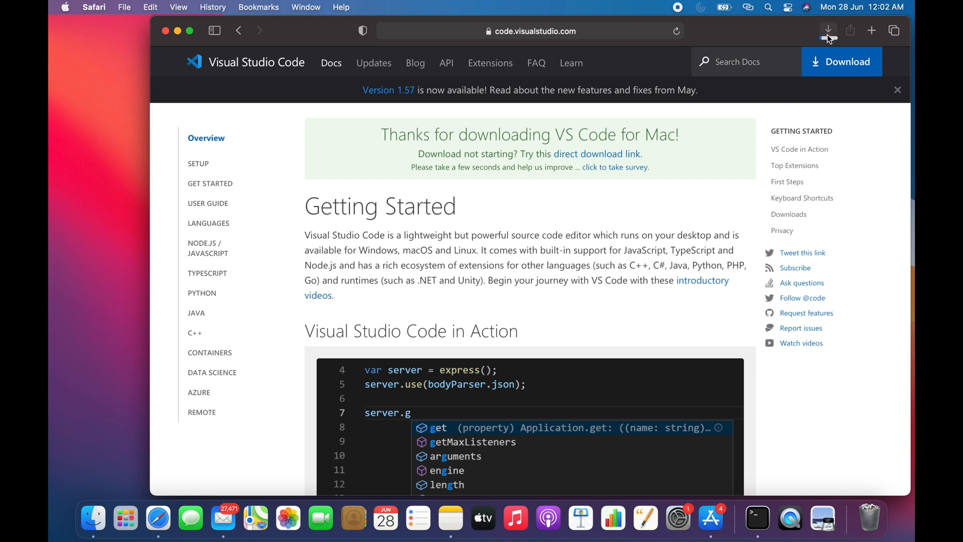
{"action": "left_click", "coordinate": [828, 31]}
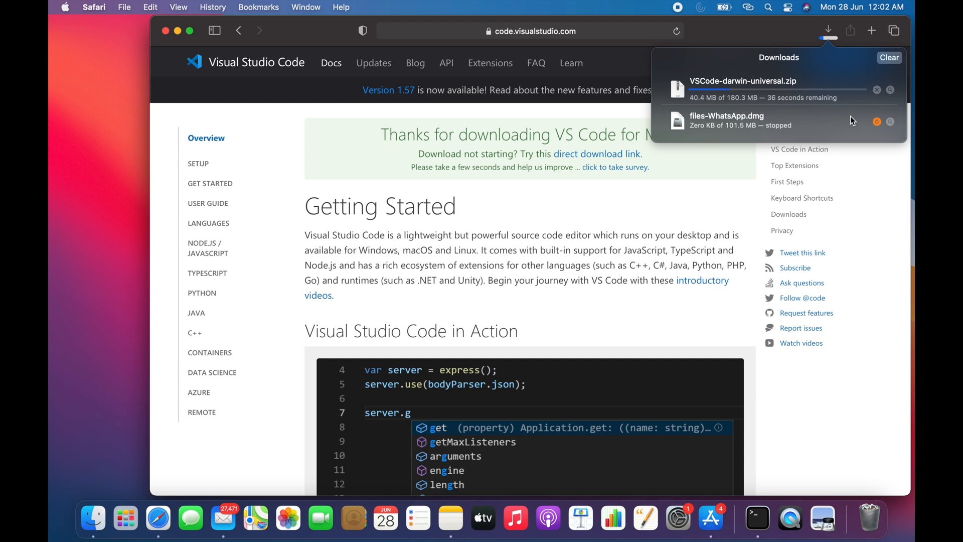
{"action": "left_click", "coordinate": [679, 191]}
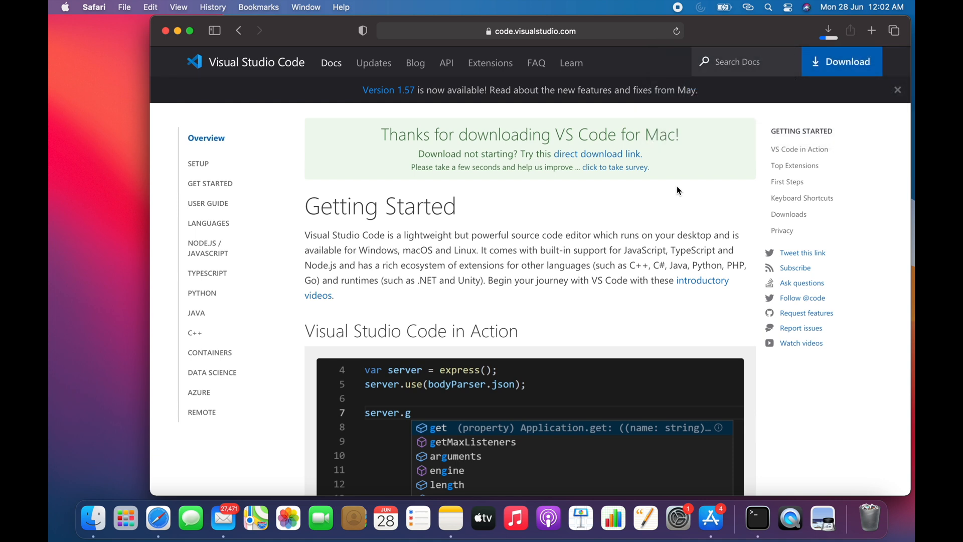
{"action": "mouse_move", "coordinate": [582, 246]}
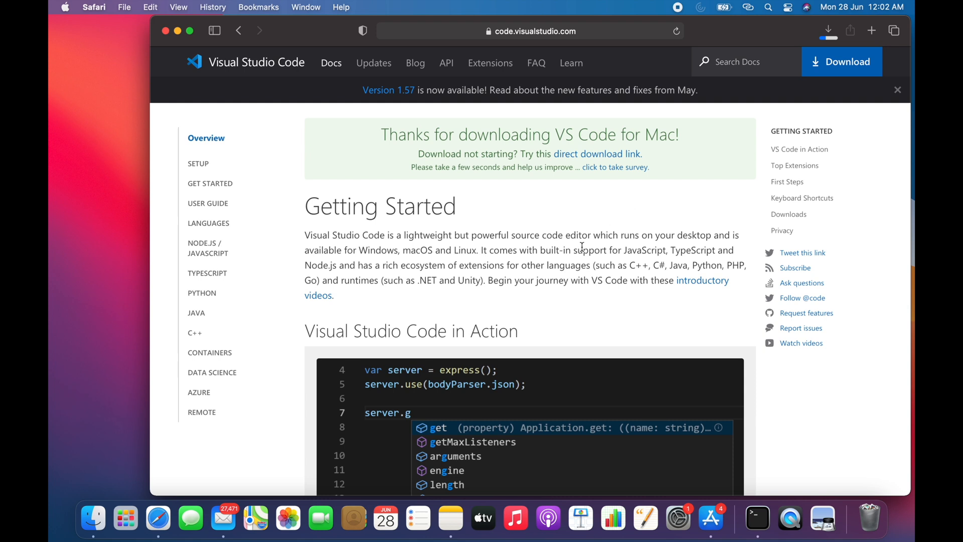
{"action": "scroll", "scroll_direction": "down", "scroll_amount": 3}
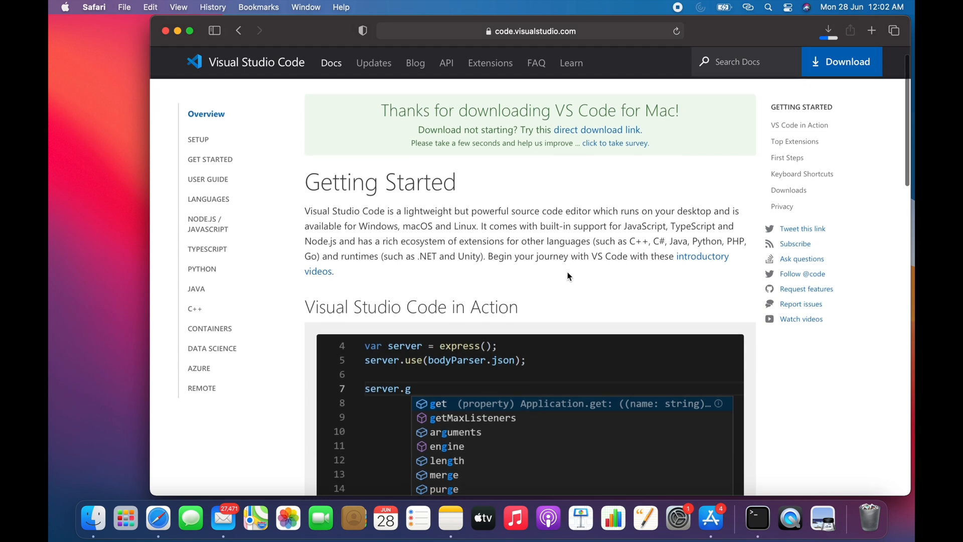
{"action": "scroll", "scroll_direction": "down", "scroll_amount": 3}
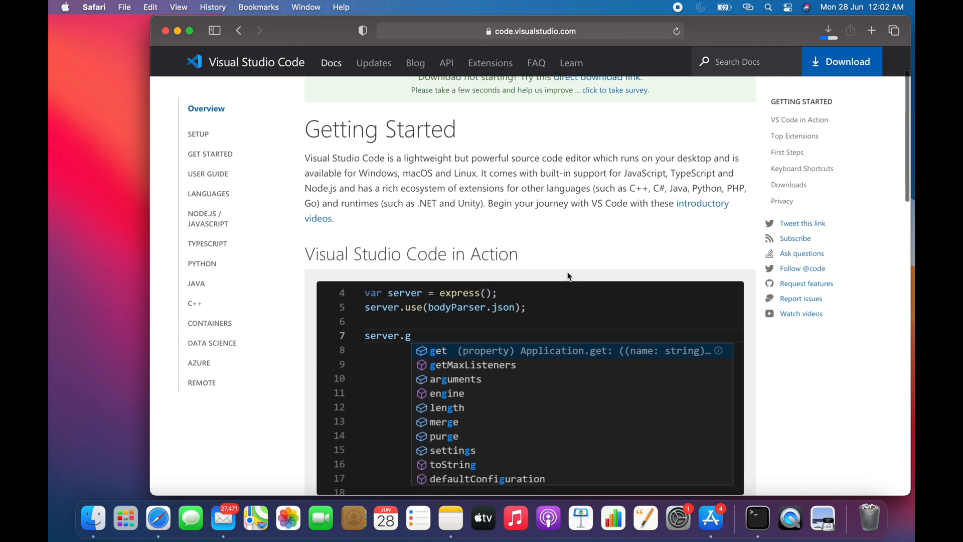
{"action": "scroll", "scroll_direction": "down", "scroll_amount": 3}
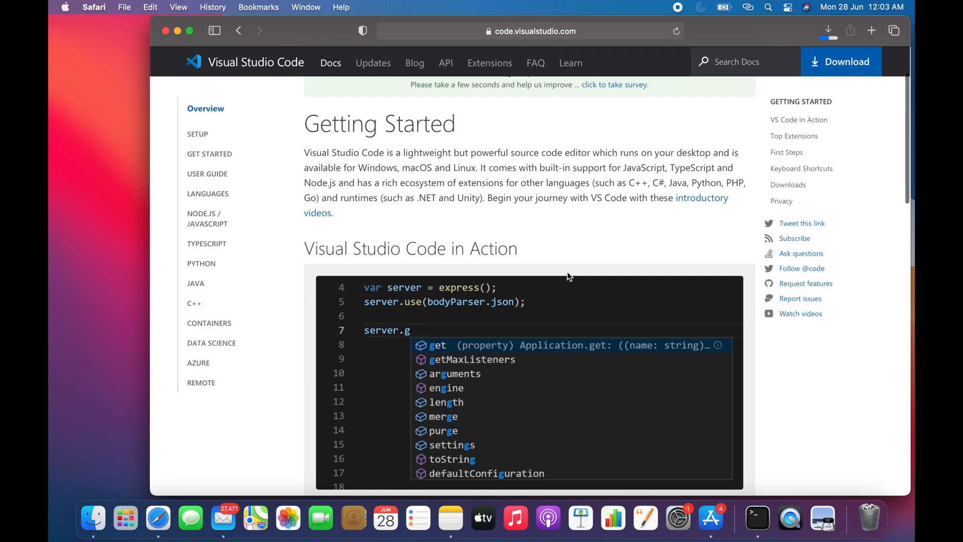
{"action": "scroll", "scroll_direction": "down", "scroll_amount": 3}
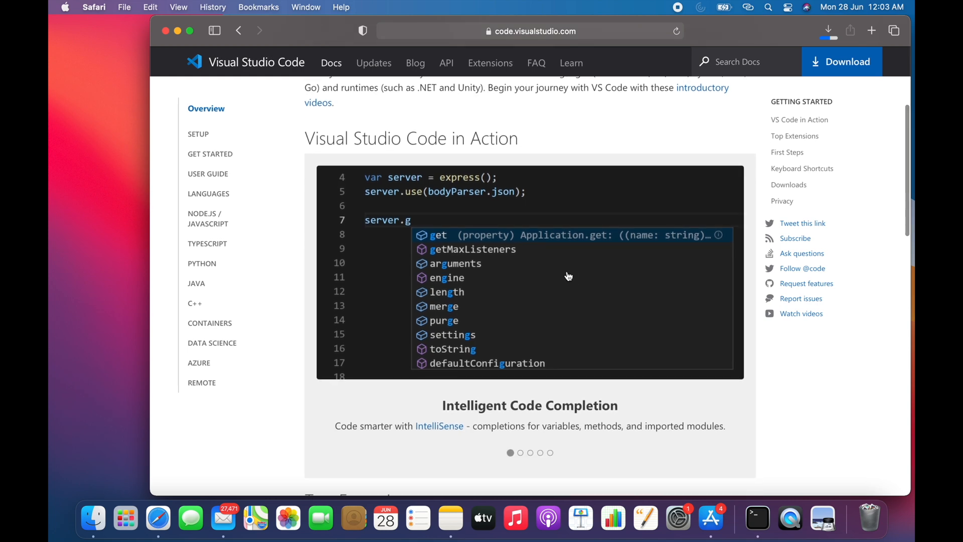
{"action": "scroll", "scroll_direction": "down", "scroll_amount": 3}
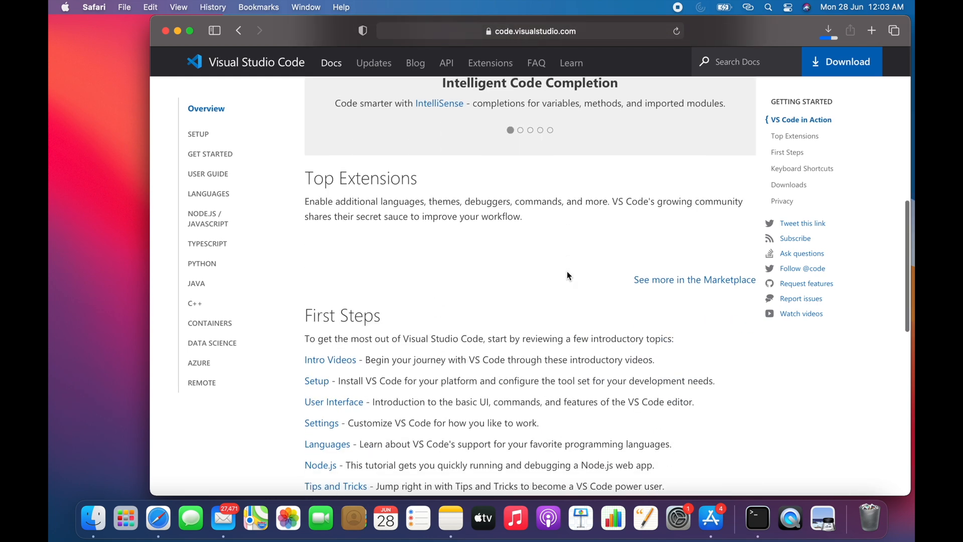
{"action": "scroll", "scroll_direction": "down", "scroll_amount": 3}
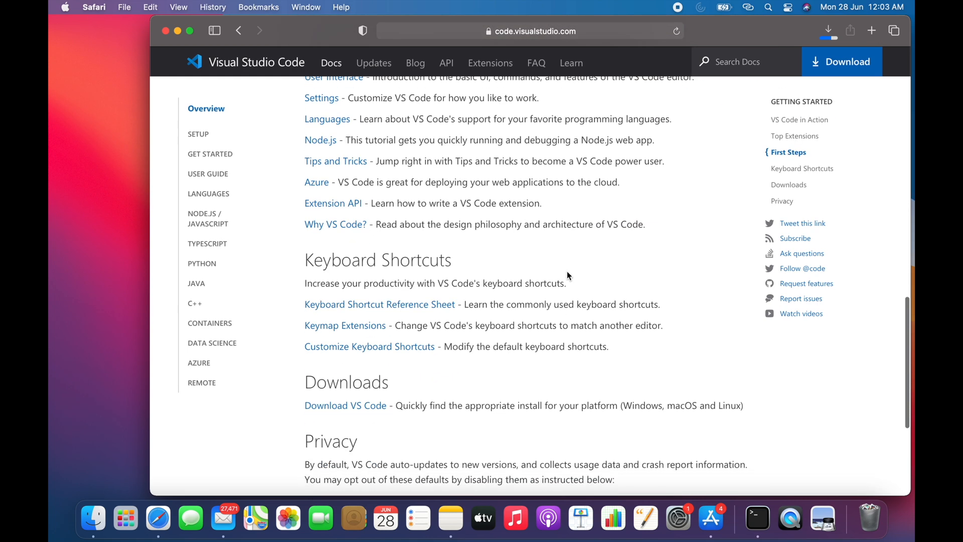
{"action": "scroll", "scroll_direction": "down", "scroll_amount": 3}
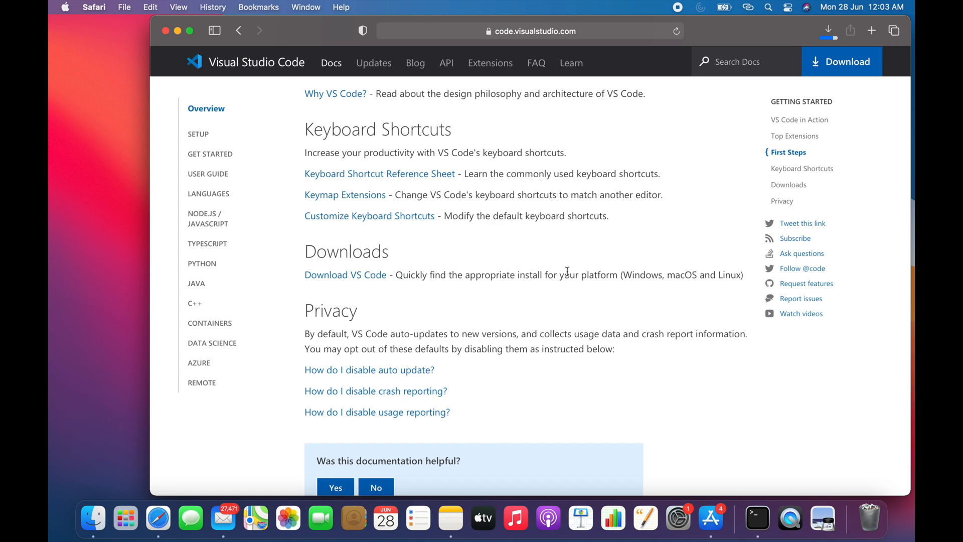
{"action": "scroll", "scroll_direction": "up", "scroll_amount": 3}
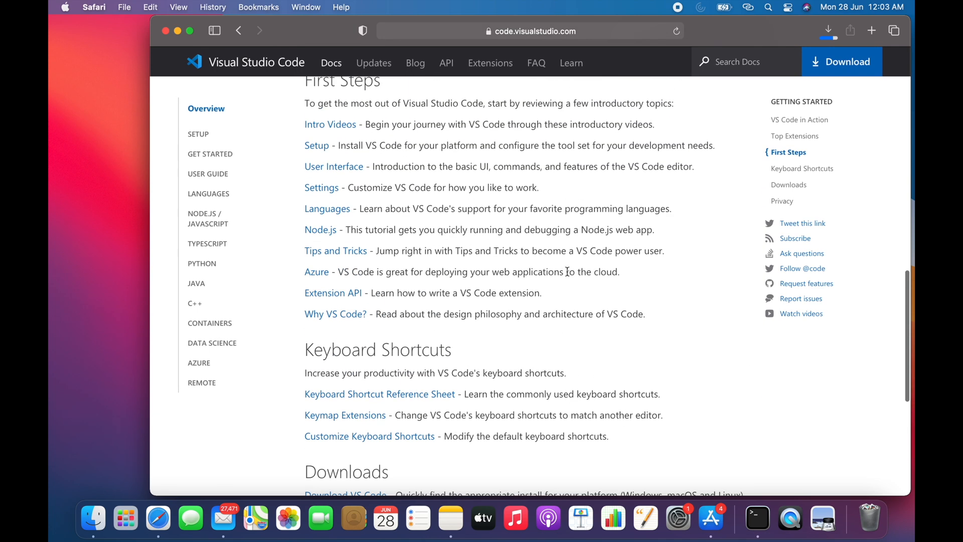
{"action": "scroll", "scroll_direction": "up", "scroll_amount": 3}
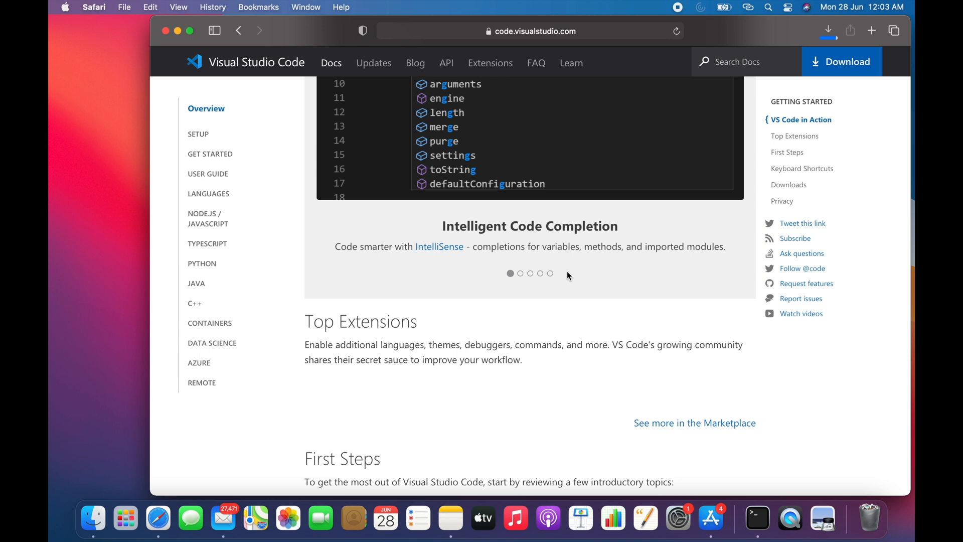
{"action": "mouse_move", "coordinate": [777, 31]}
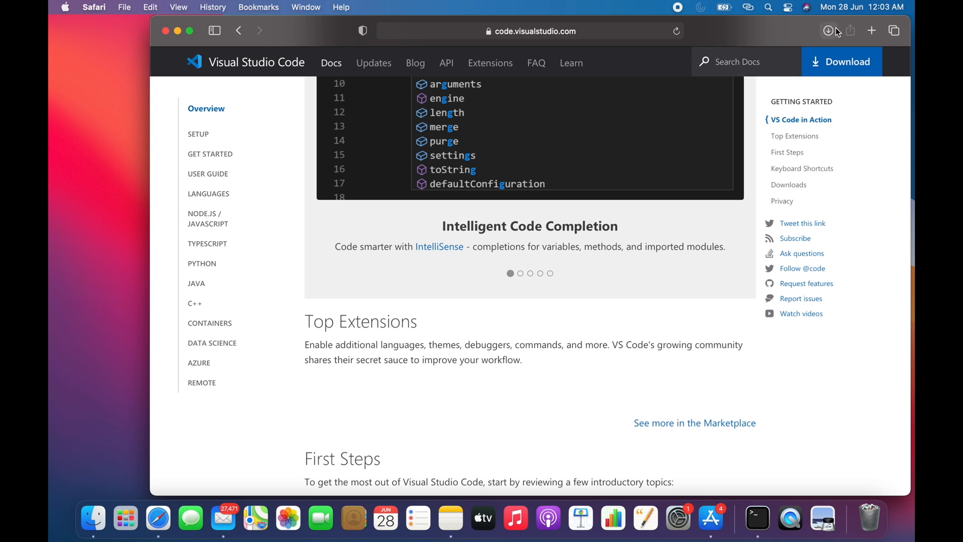
Launch the downloaded Visual Studio Code app from Safari's Downloads and approve the internet-source warning.
{"action": "left_click", "coordinate": [828, 31]}
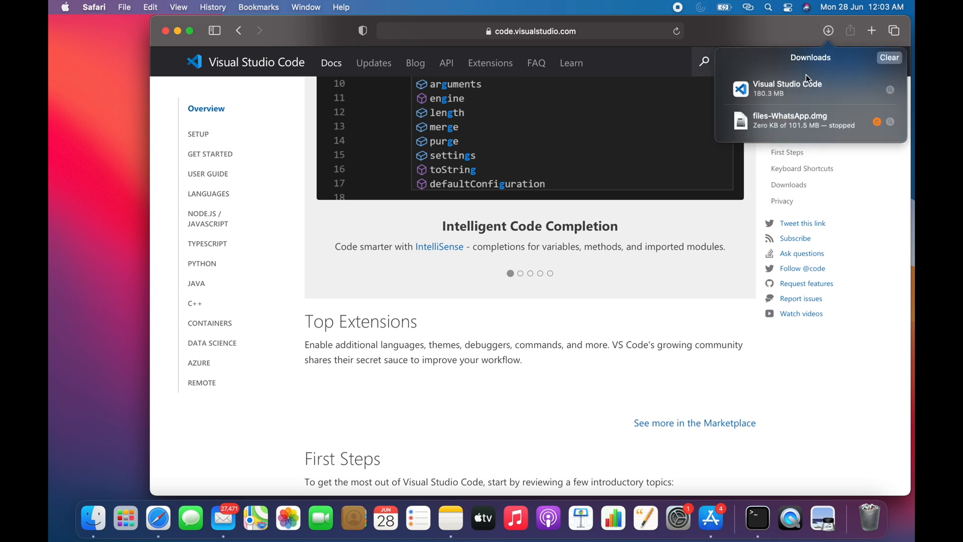
{"action": "left_click", "coordinate": [799, 88]}
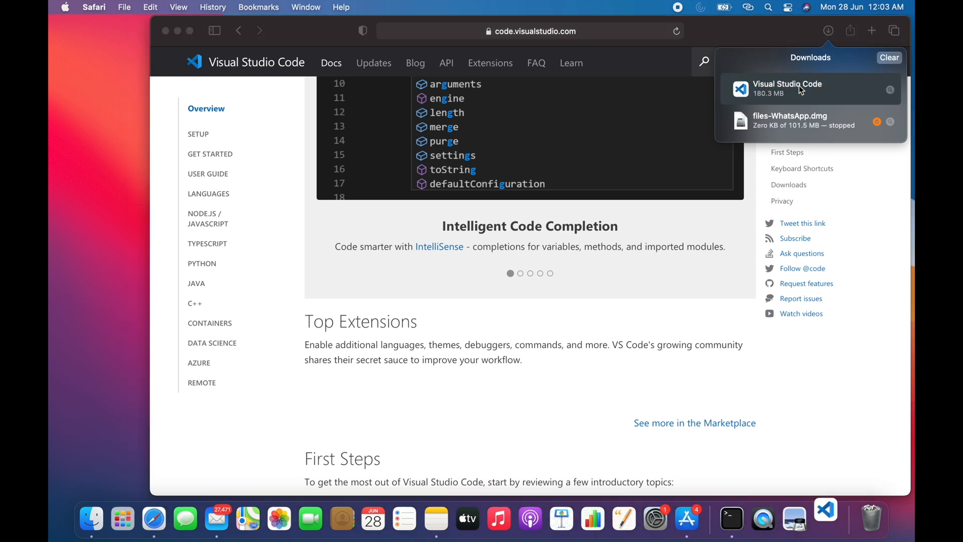
{"action": "double_click", "coordinate": [788, 88]}
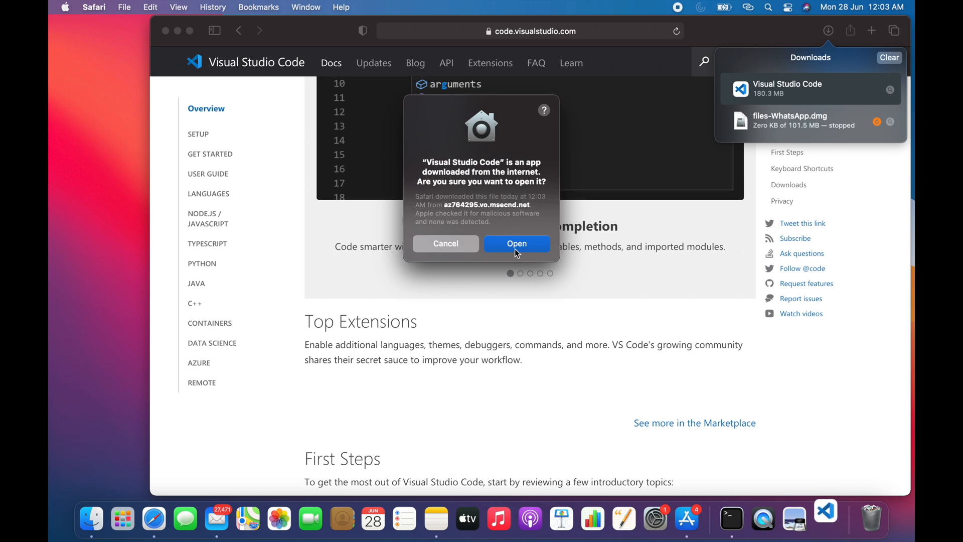
{"action": "left_click", "coordinate": [516, 243]}
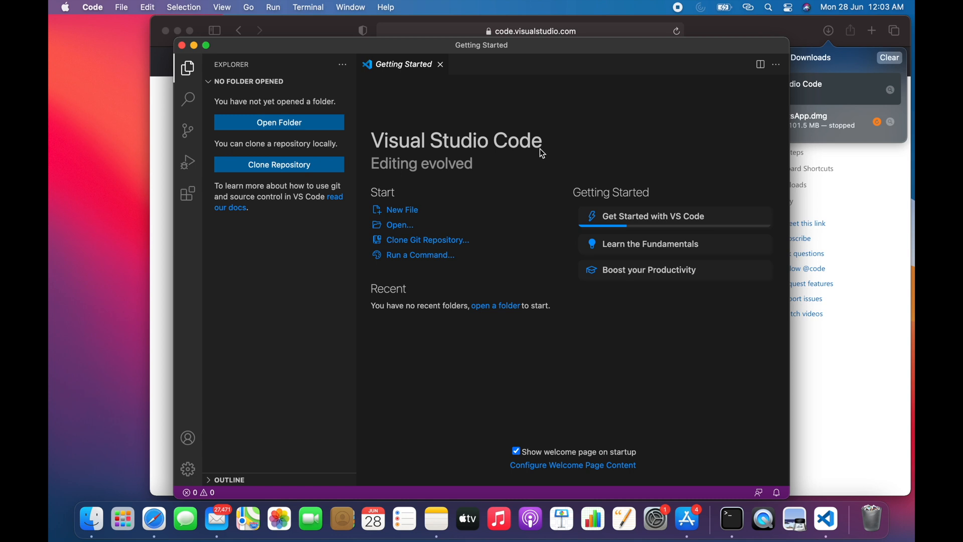
{"action": "mouse_move", "coordinate": [354, 71]}
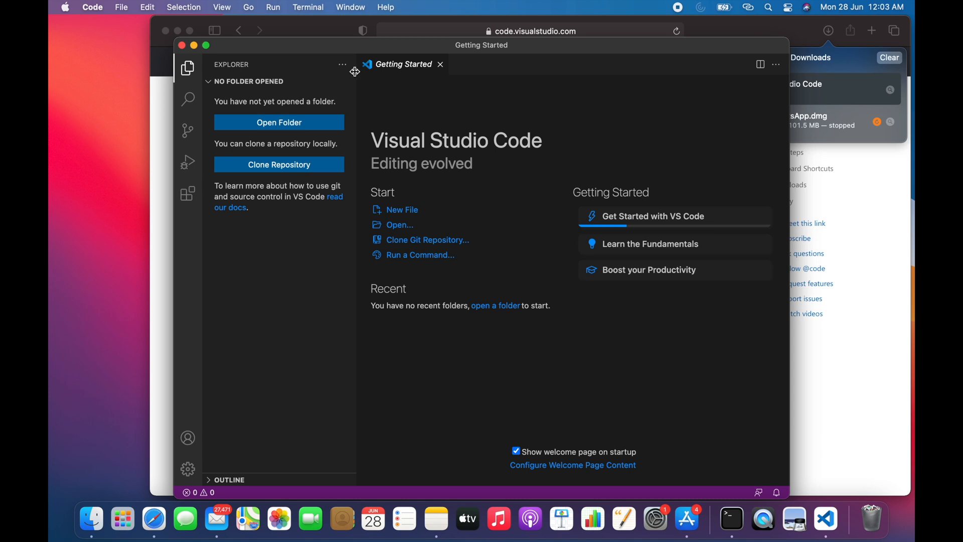
{"action": "mouse_move", "coordinate": [388, 101]}
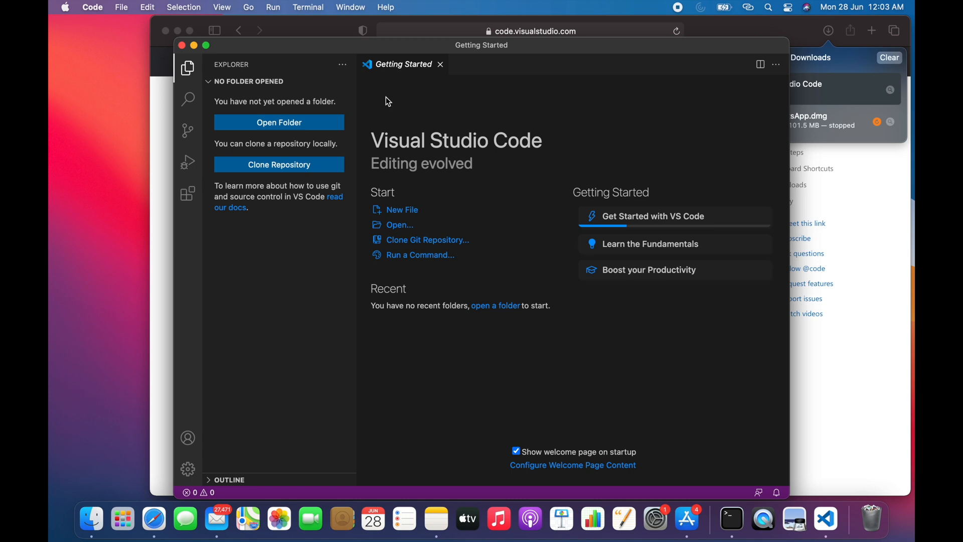